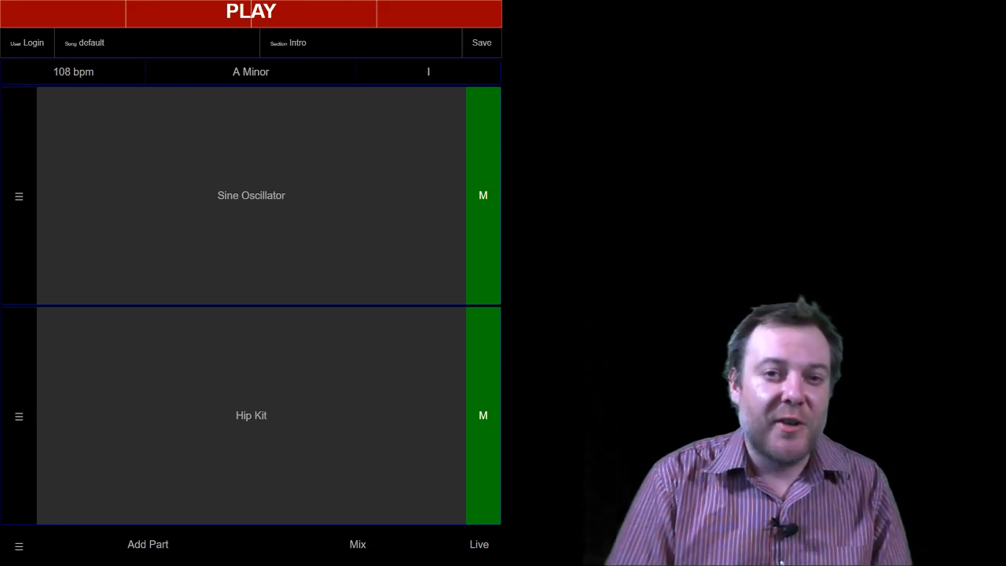
- View the Sine Oscillator pitch grid, the Hip Kit drum pattern, then the Sine Oscillator grid again
left_click(252, 195)
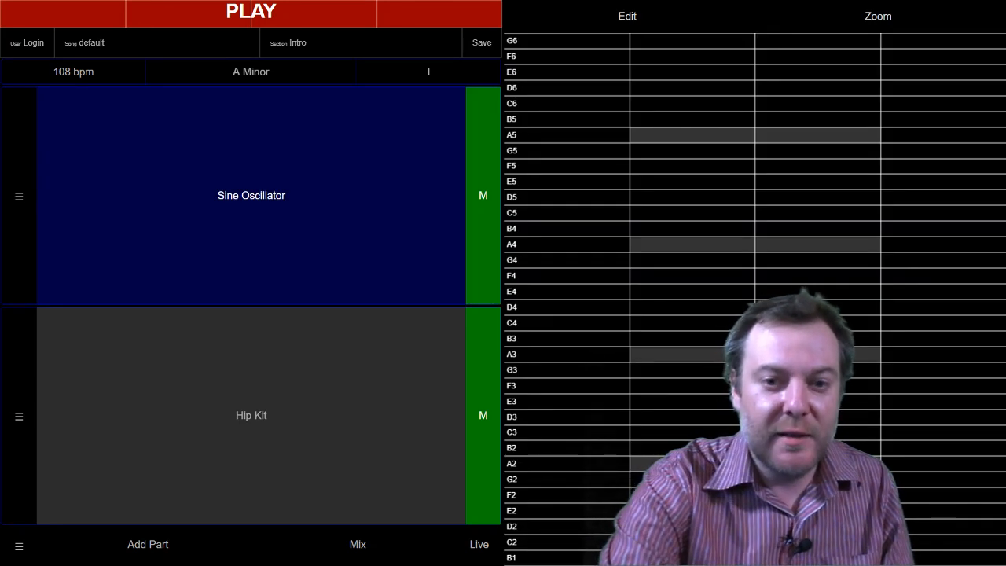
left_click(251, 415)
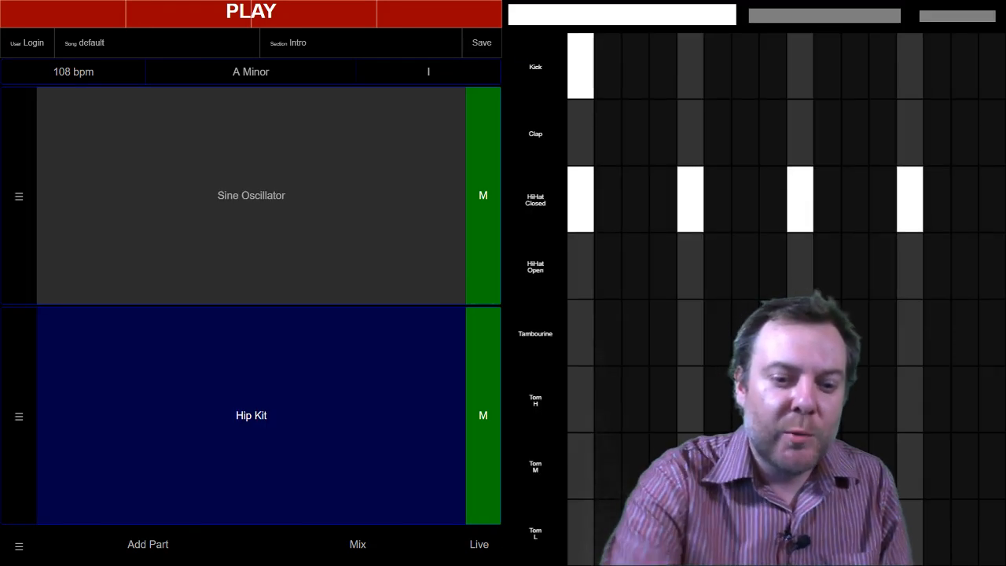
left_click(251, 195)
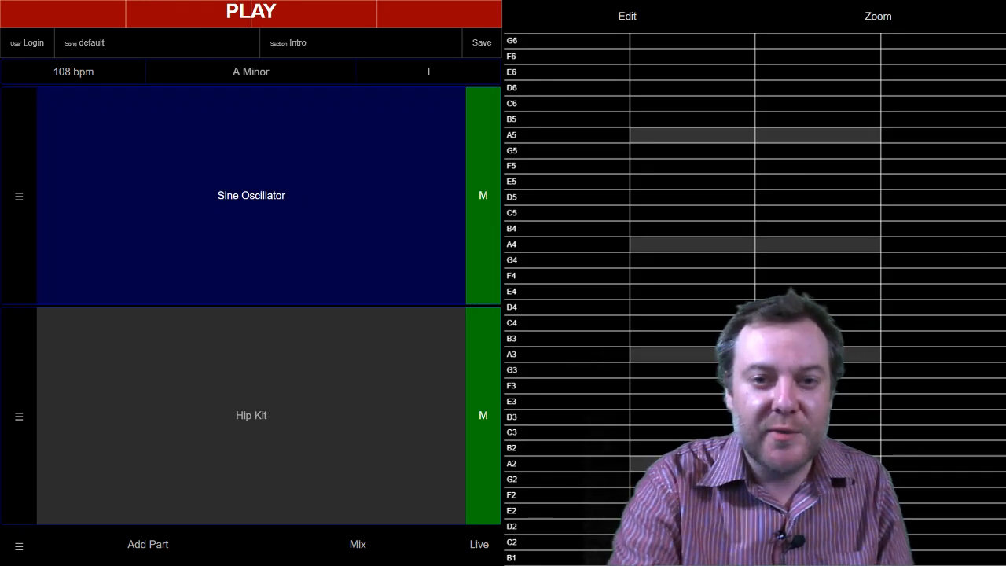
left_click(569, 135)
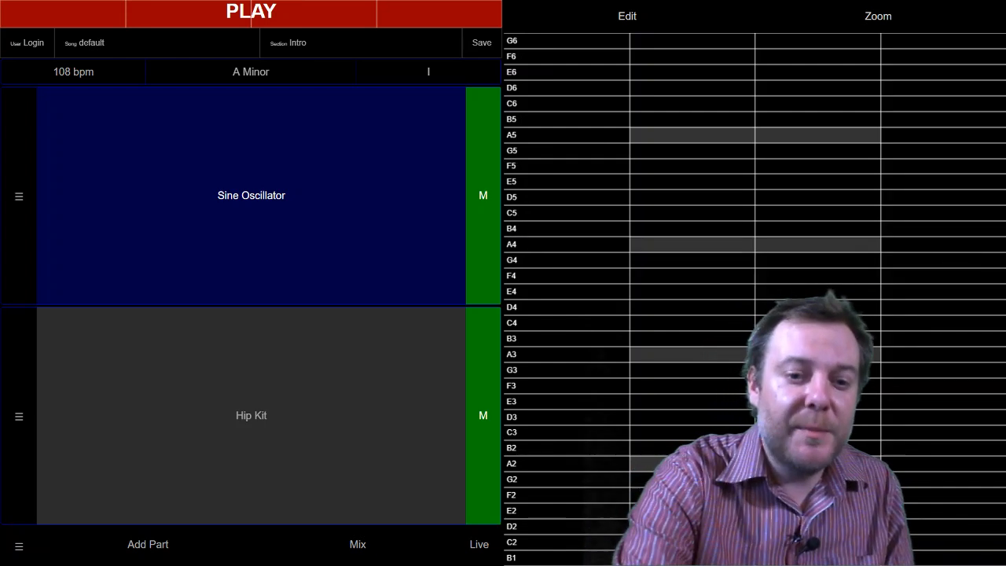
- Play the song and record a note into the Sine Oscillator part on the grid
left_click(251, 13)
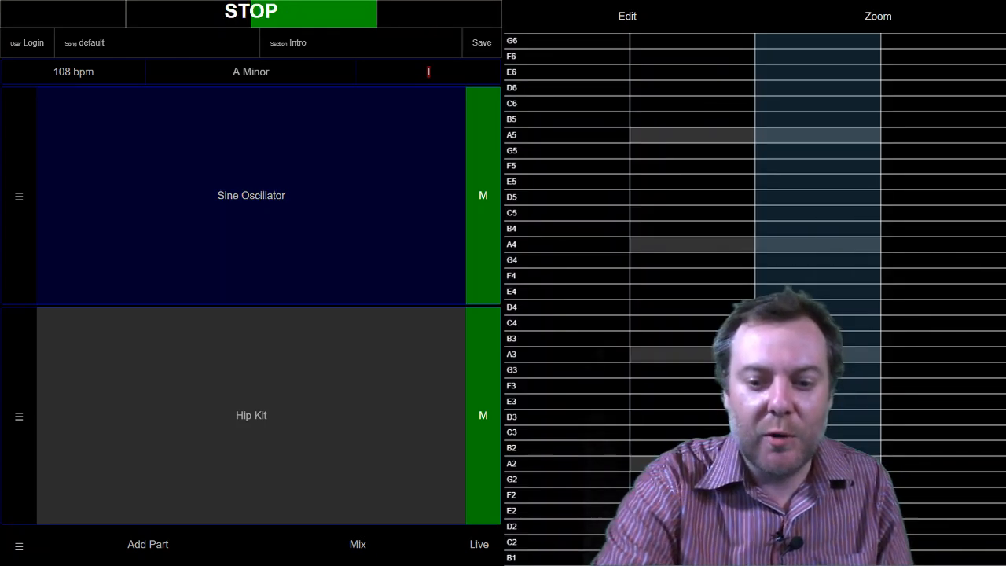
left_click(525, 220)
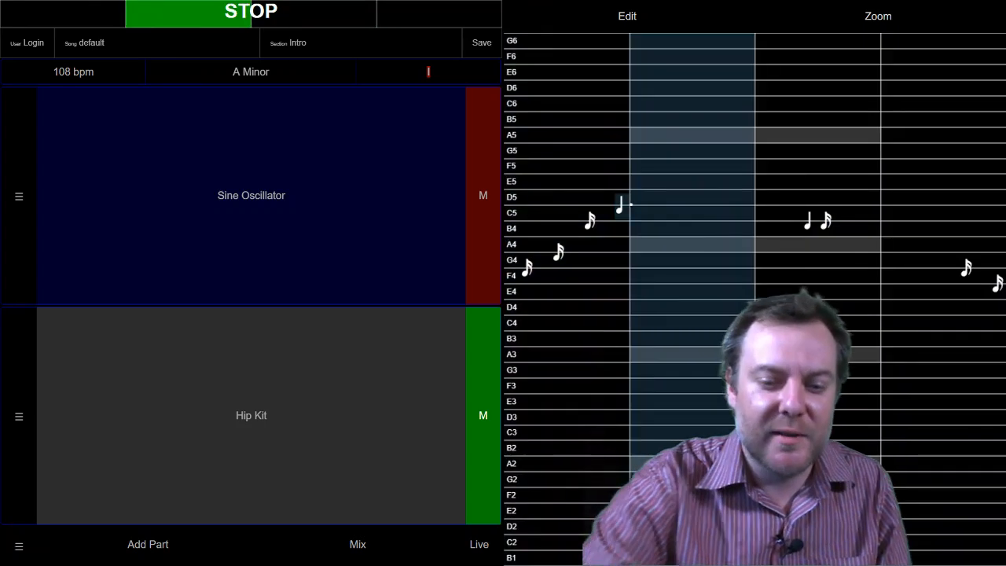
- Edit the recorded melody by dragging a note upward, then set the grid to Zoom mode
left_click(483, 195)
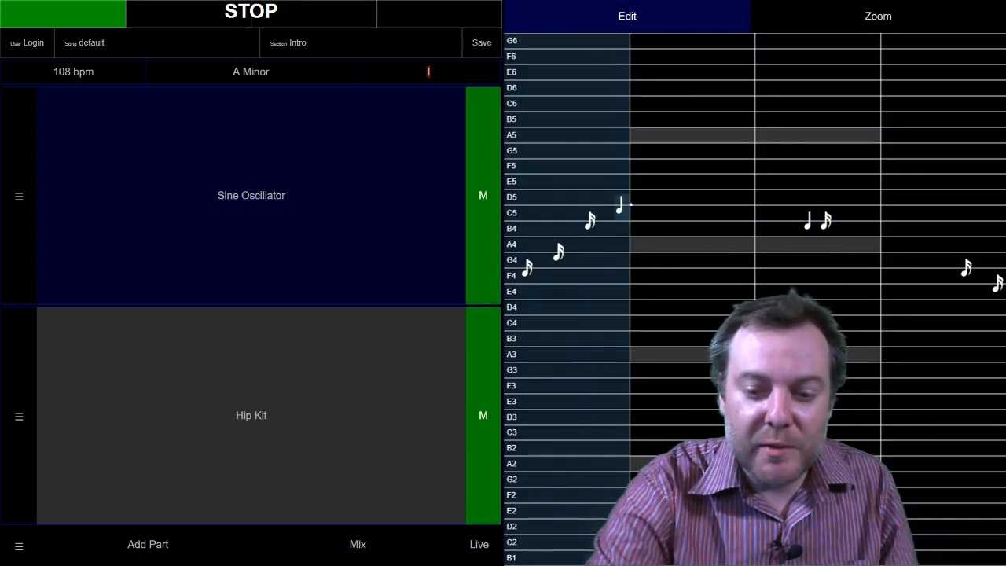
left_click_drag(619, 206, 621, 144)
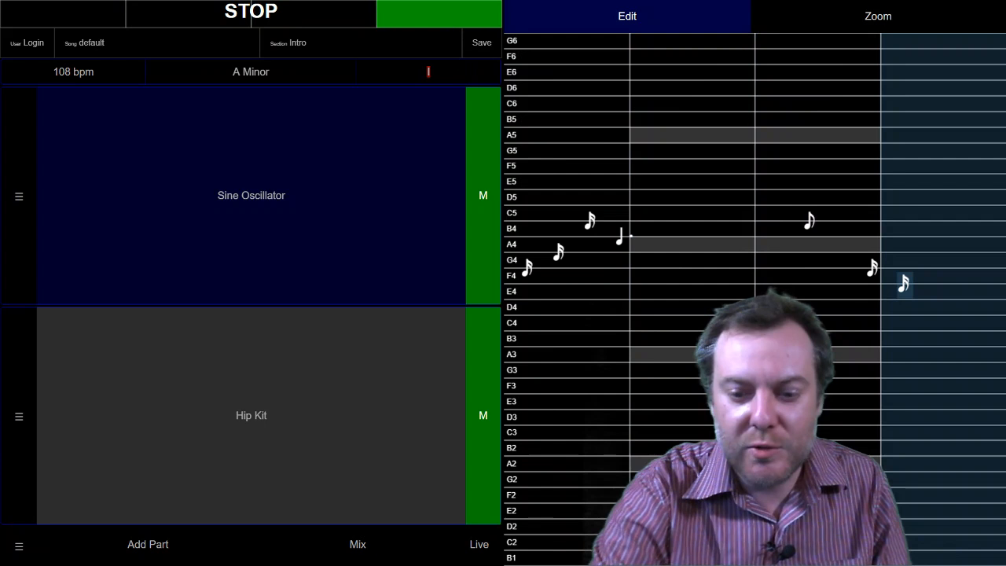
left_click(590, 236)
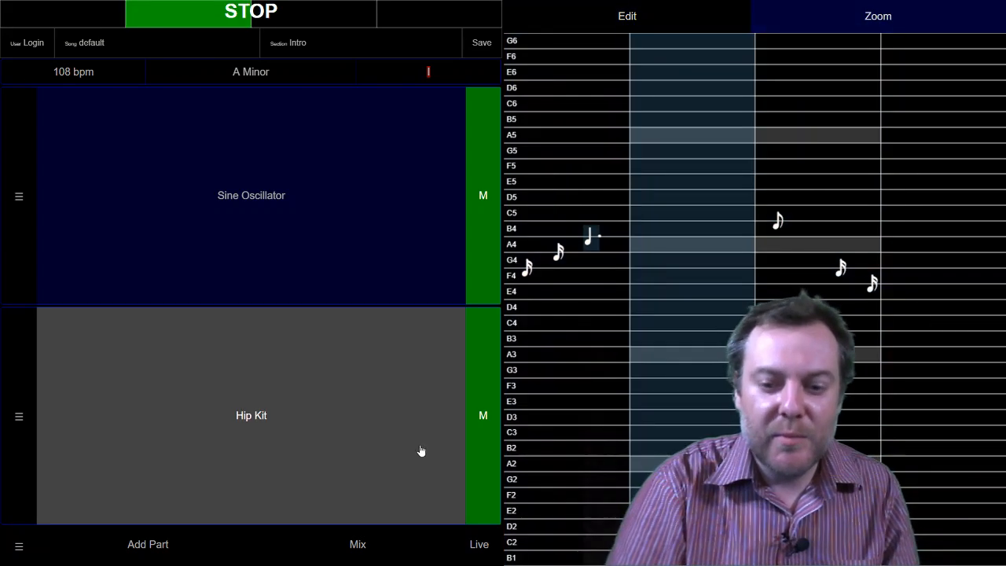
- Scroll the pitch grid to show the lower octaves from F4 down to B0
scroll("up", 3)
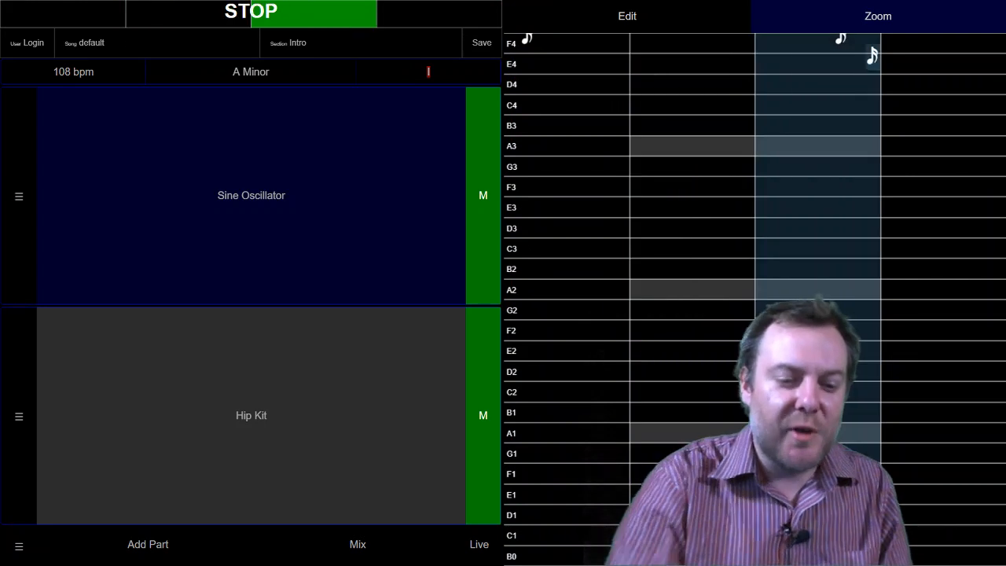
- Show the Hip Kit drum rows on the surface and play a HiHat Open hit
left_click(252, 415)
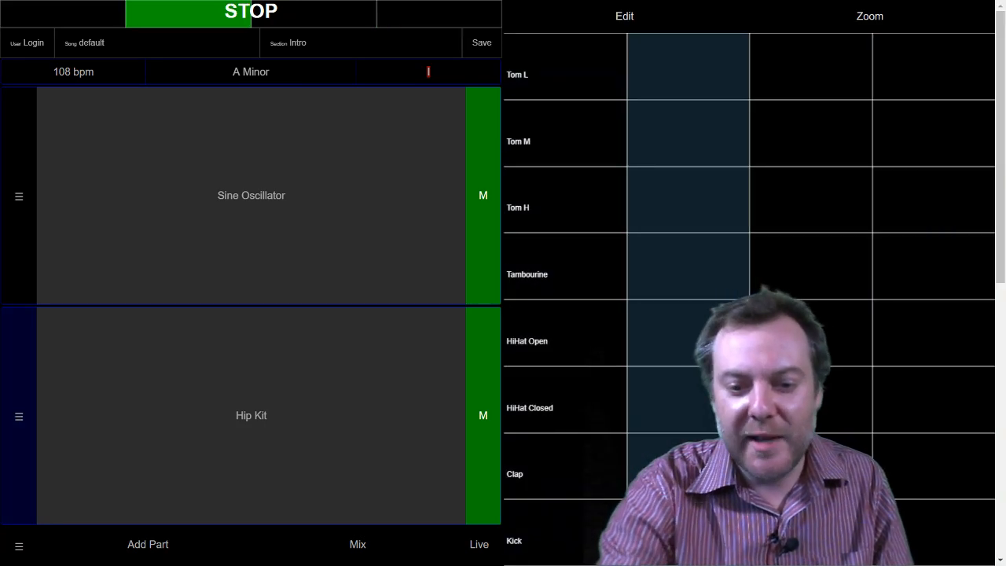
left_click(648, 324)
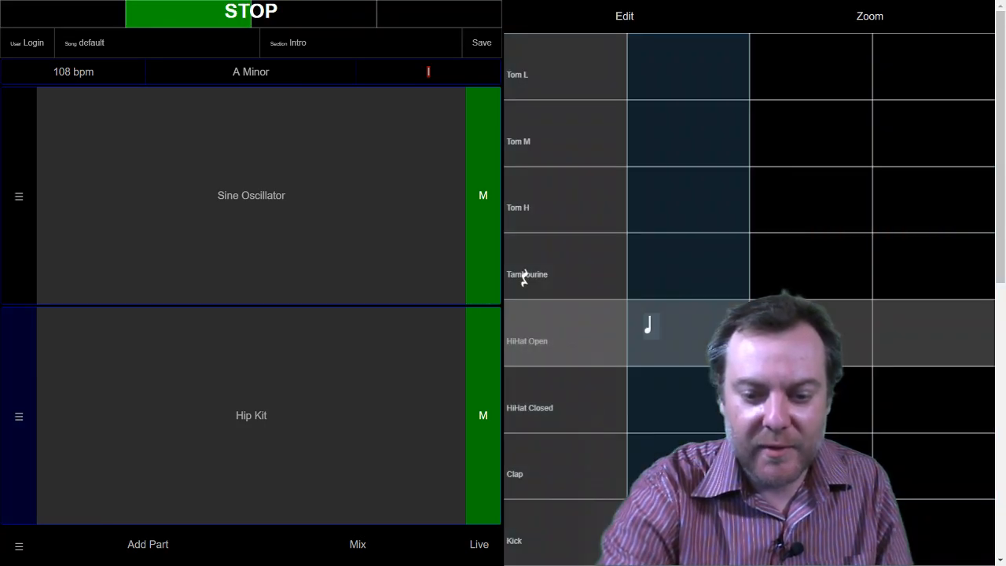